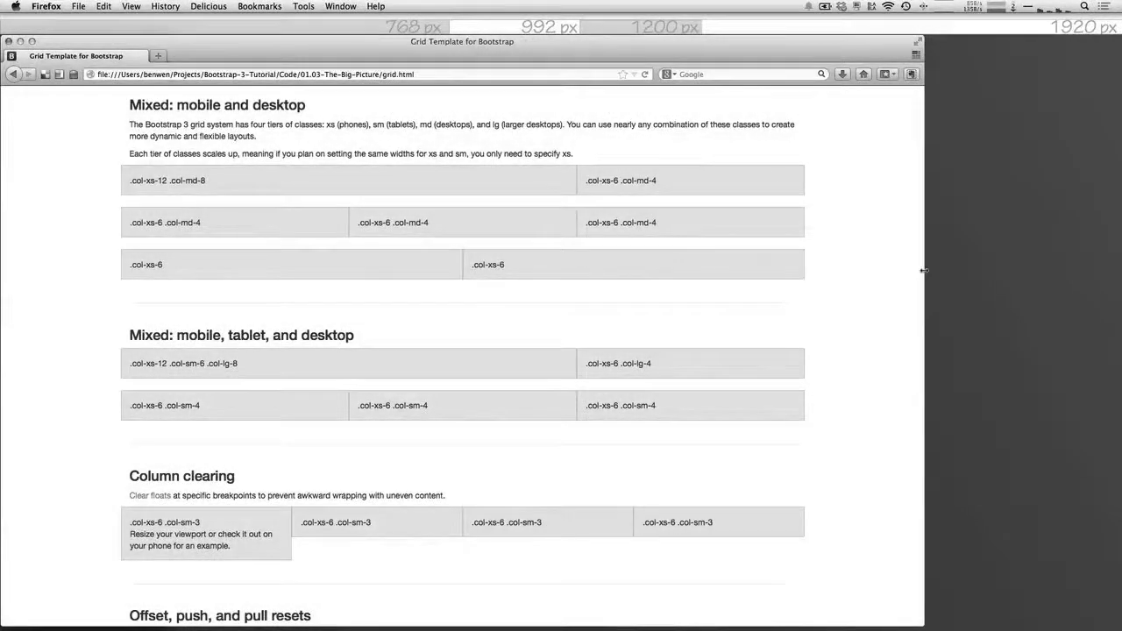
Cycle the homepage carousel slides and scroll down to the featurette headings.
drag(922, 270, 645, 282)
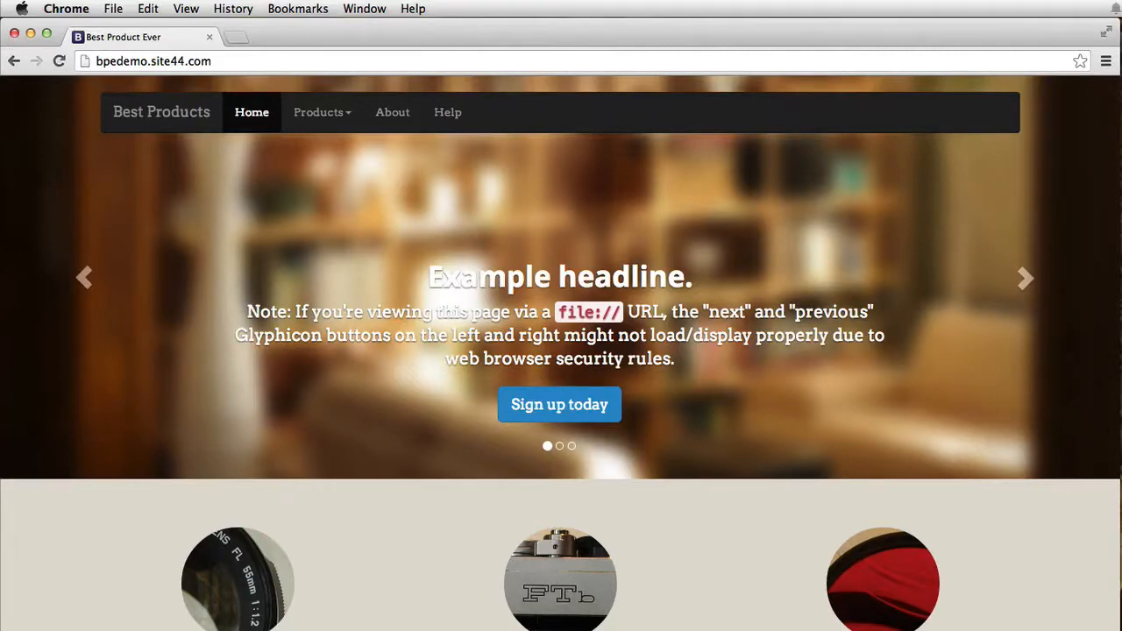
click(1024, 277)
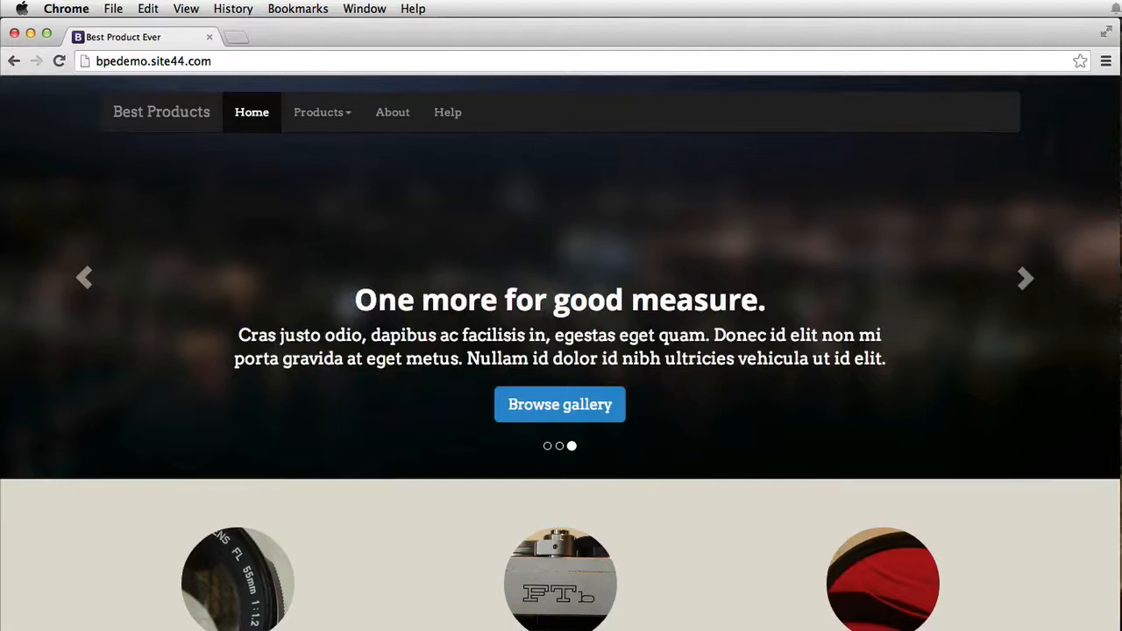
mouse_move(625, 242)
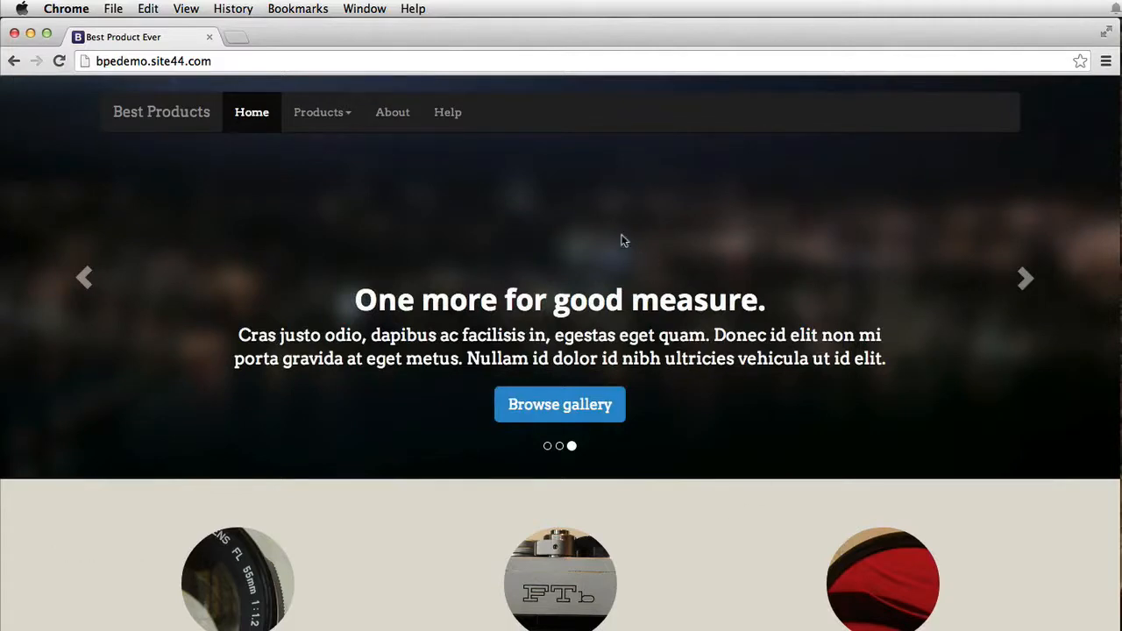
mouse_move(610, 129)
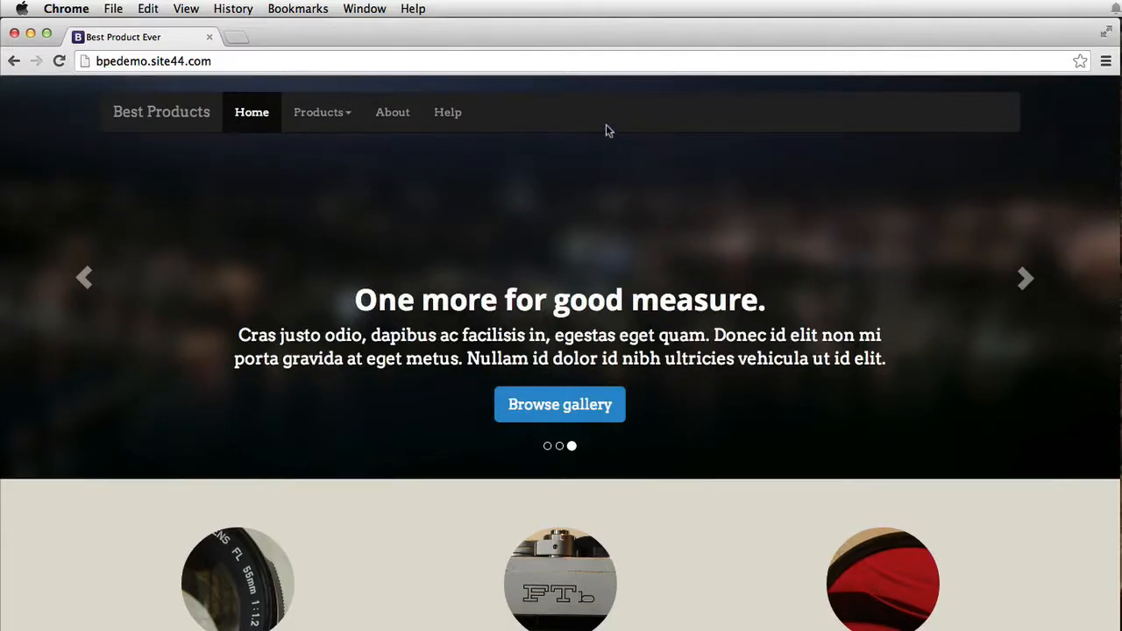
mouse_move(628, 245)
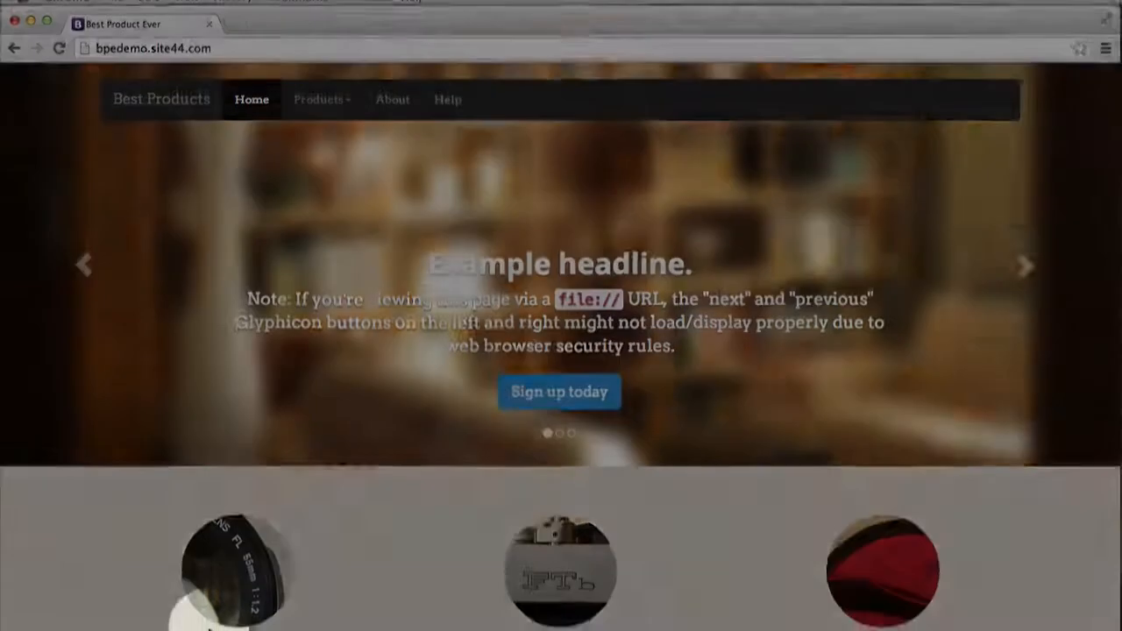
scroll(down, 3)
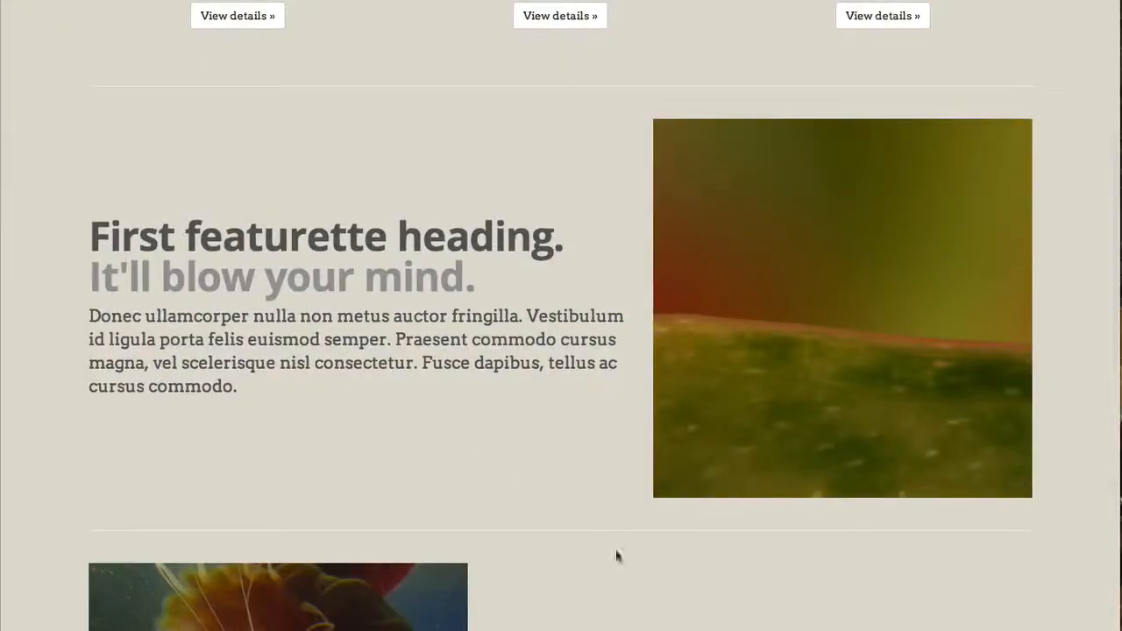
scroll(down, 3)
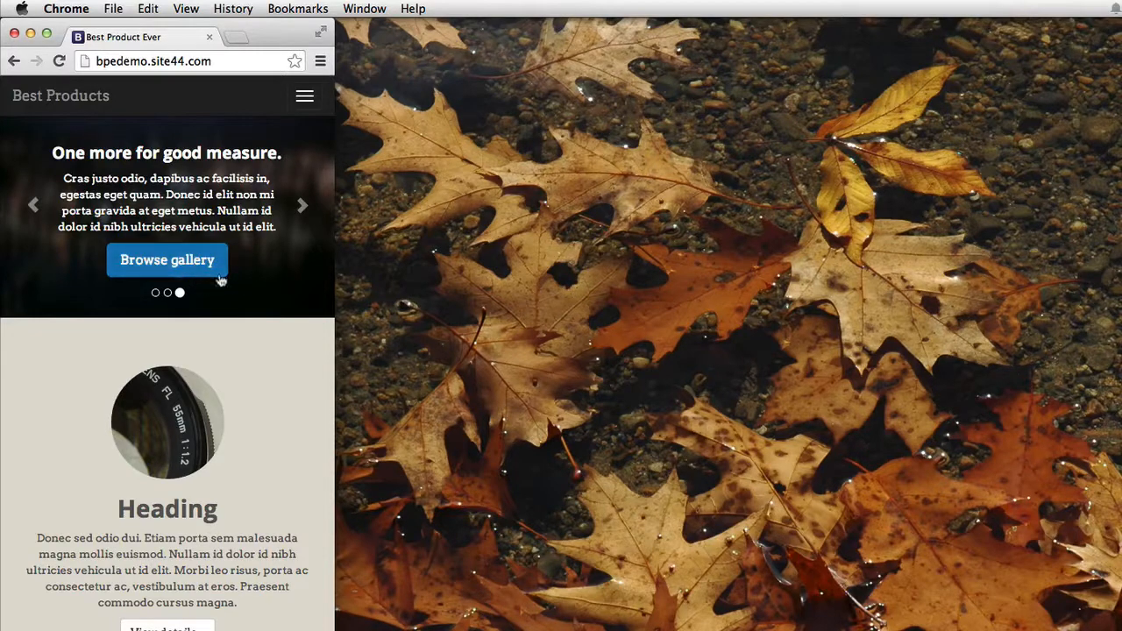
mouse_move(317, 275)
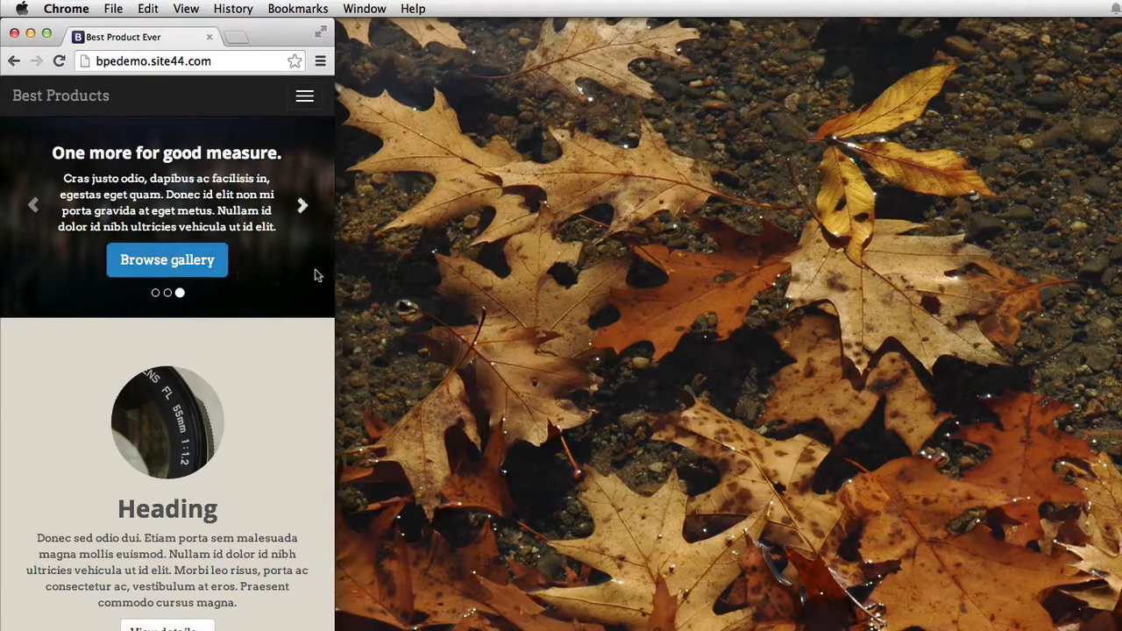
mouse_move(245, 114)
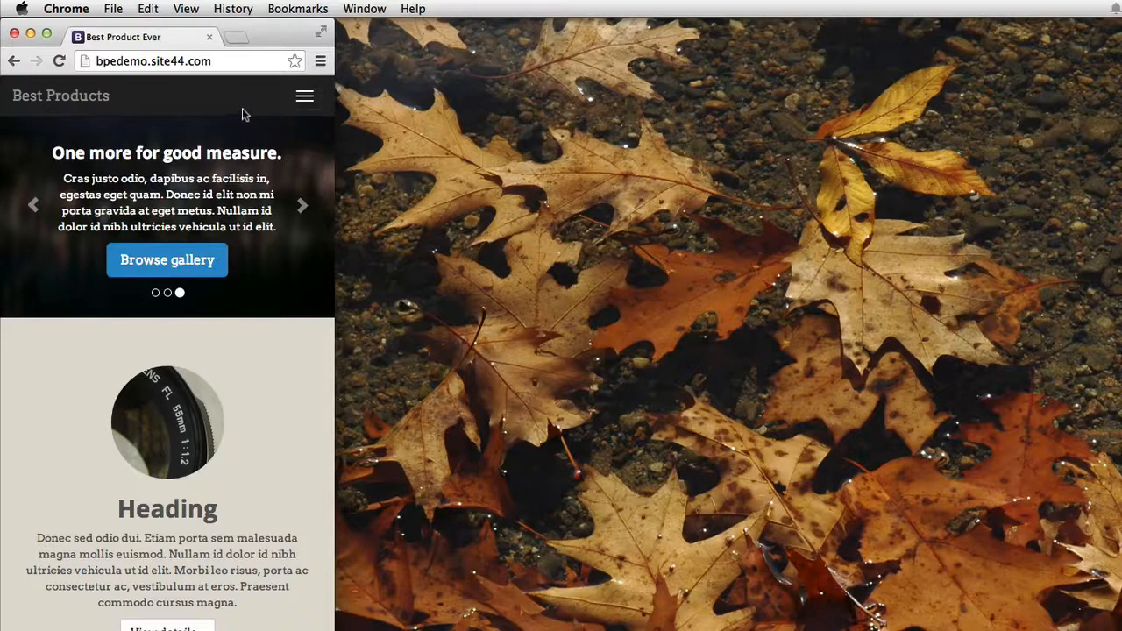
At phone width, scroll through the collapsed navigation and stacked content down to the featurettes.
click(306, 96)
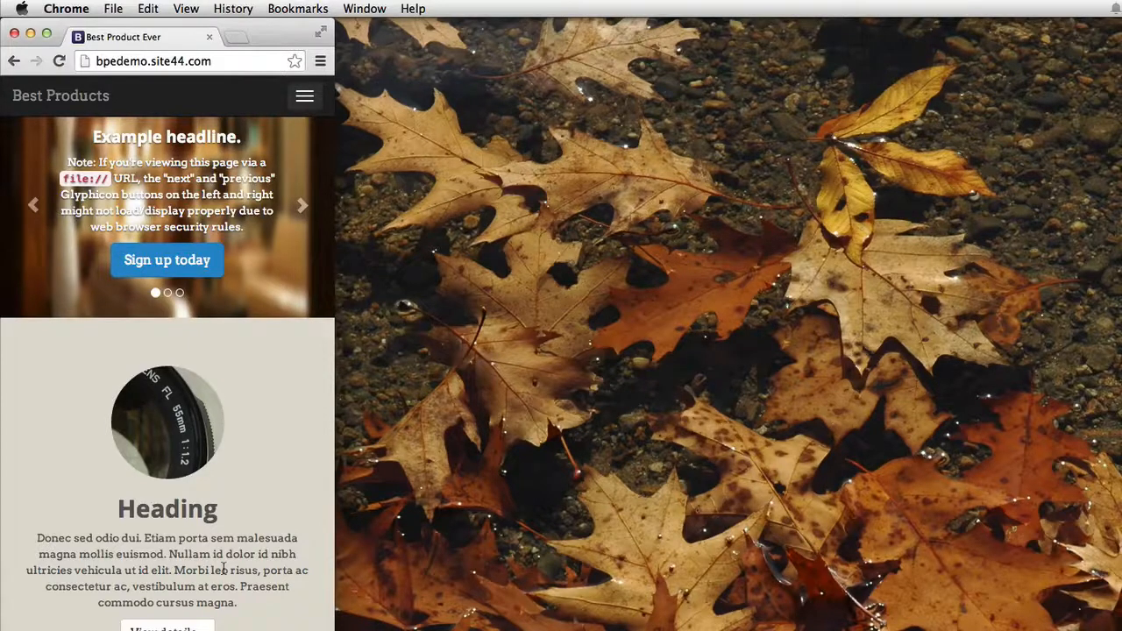
scroll(down, 3)
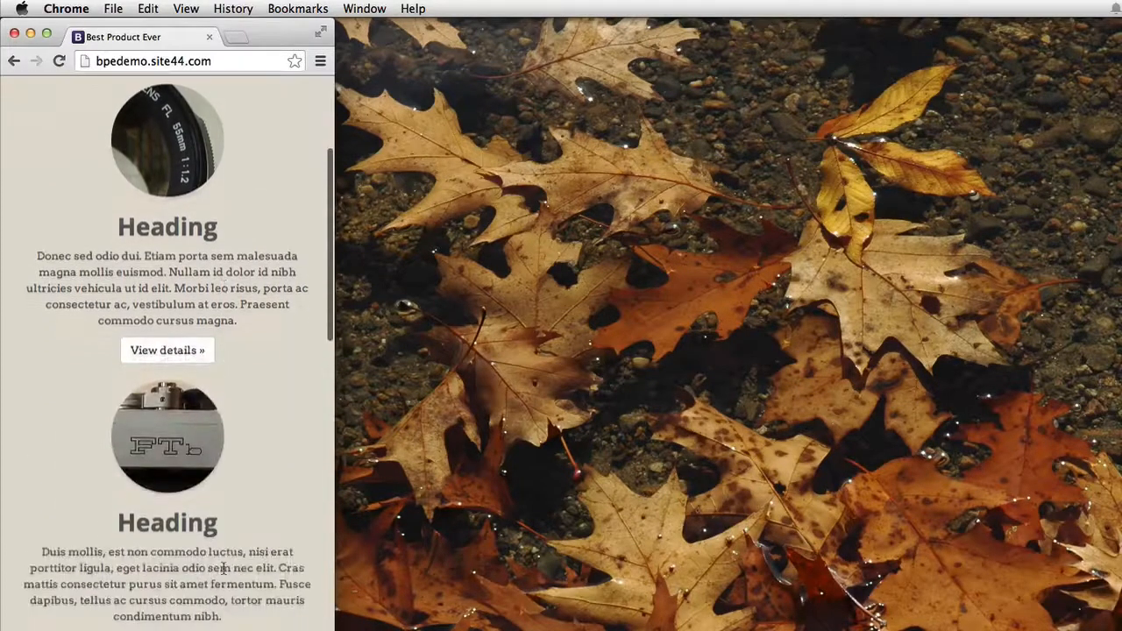
scroll(down, 3)
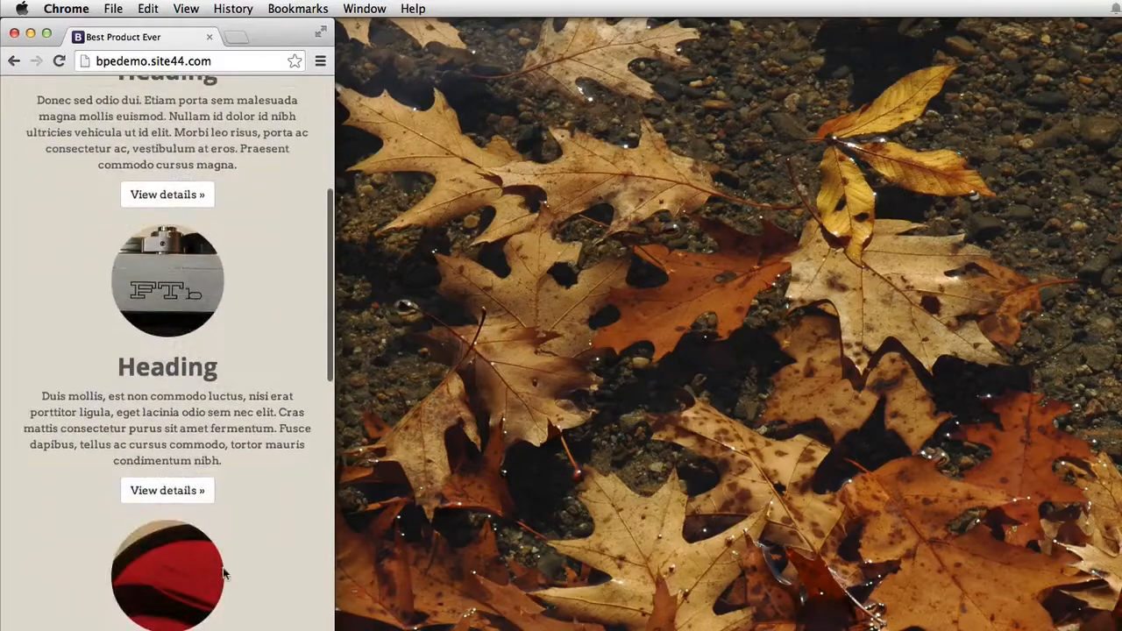
scroll(down, 3)
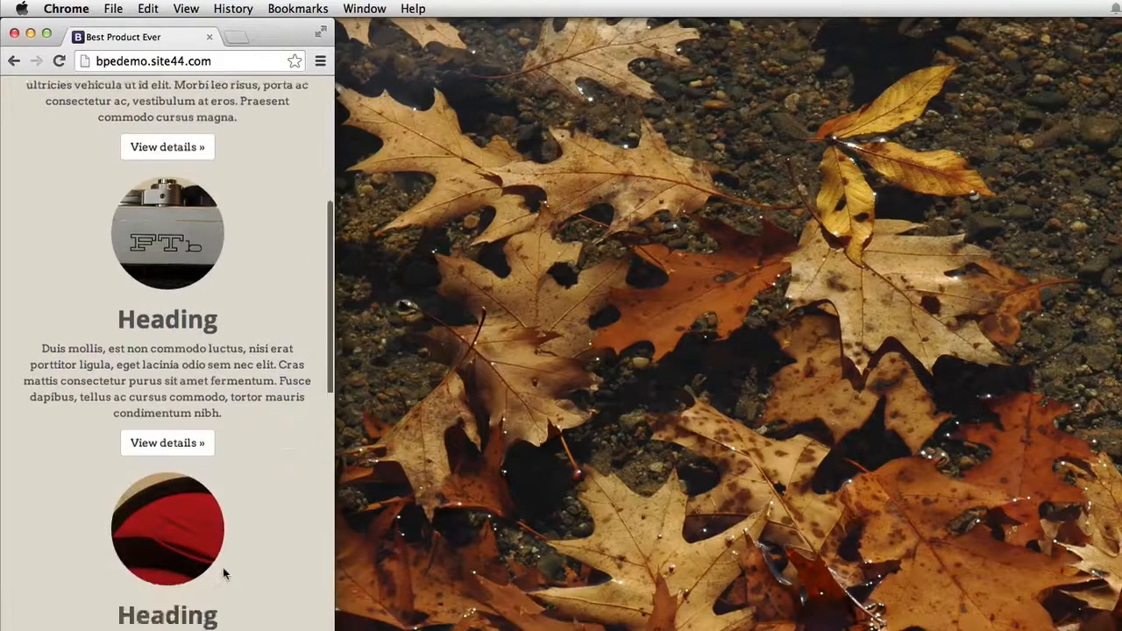
scroll(down, 3)
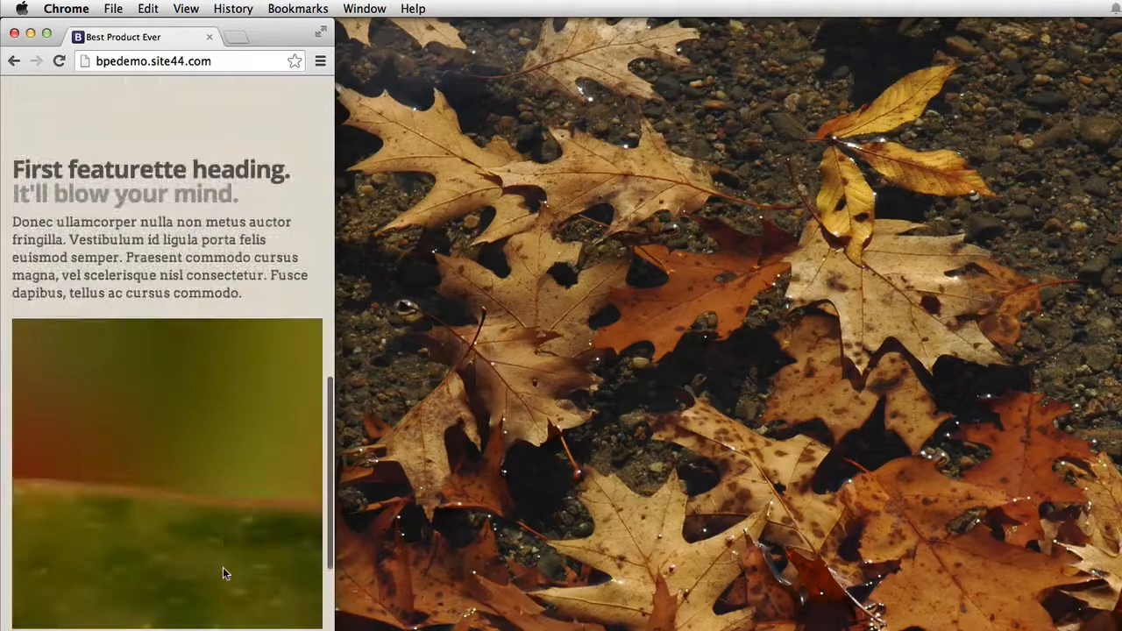
scroll(down, 3)
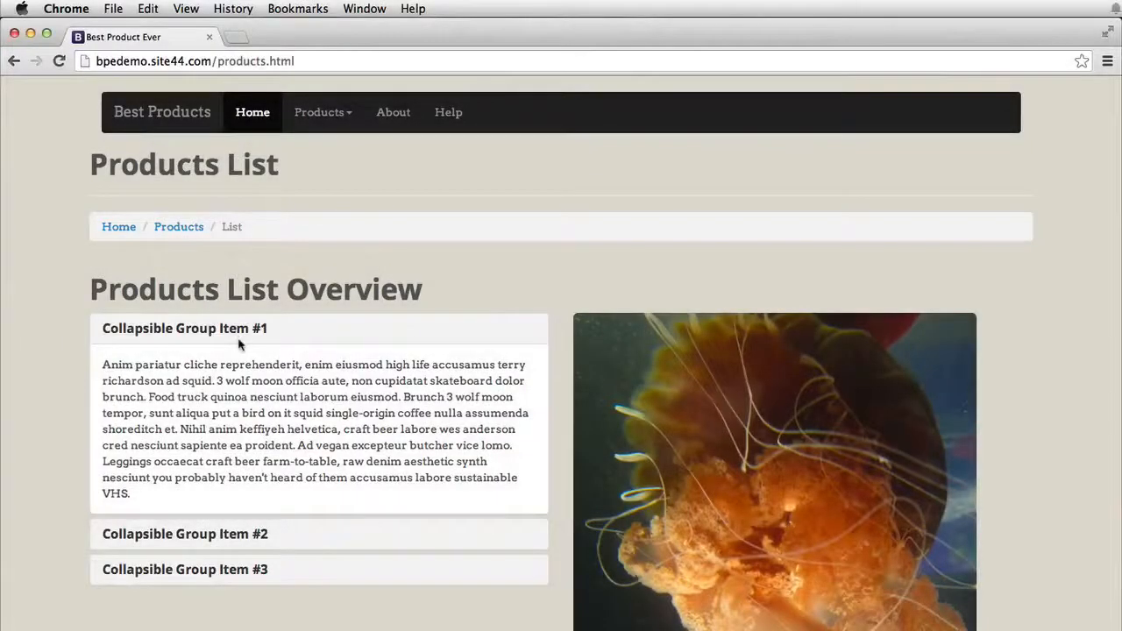
Scroll through the collapsible groups, comparison table and Twitter comments, then go to Product 1's details.
scroll(down, 3)
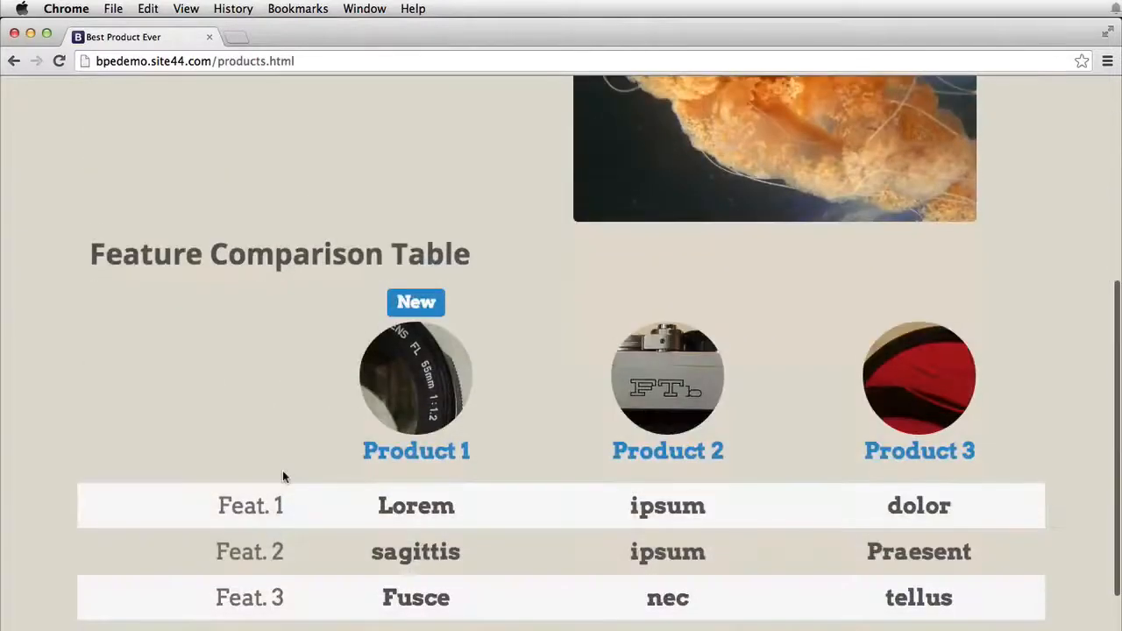
scroll(down, 3)
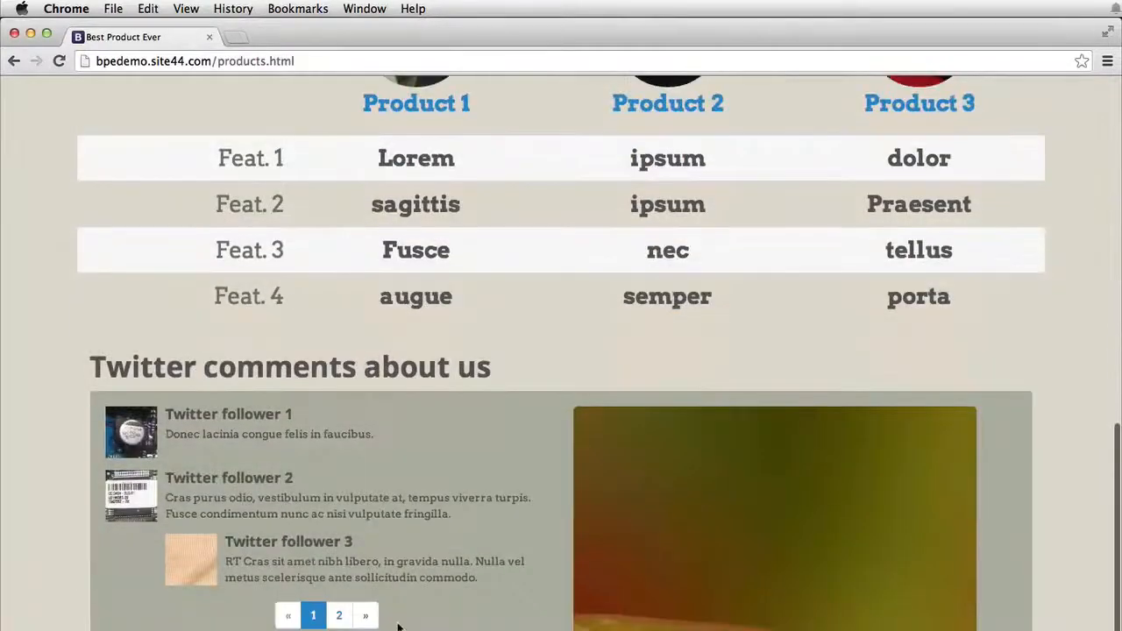
mouse_move(254, 526)
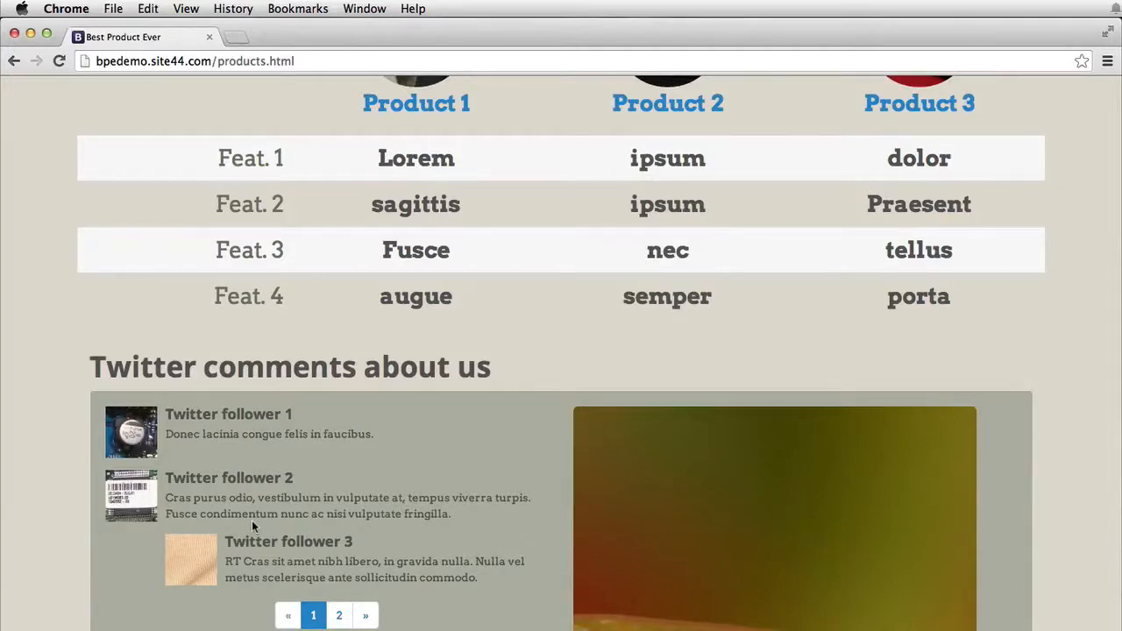
scroll(up, 3)
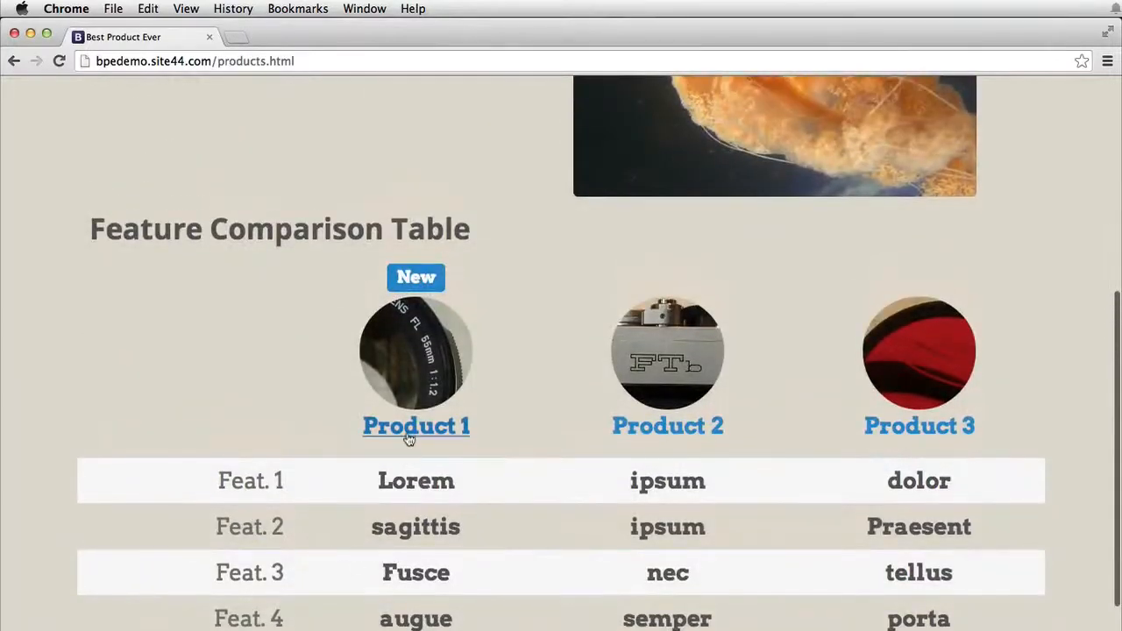
click(415, 426)
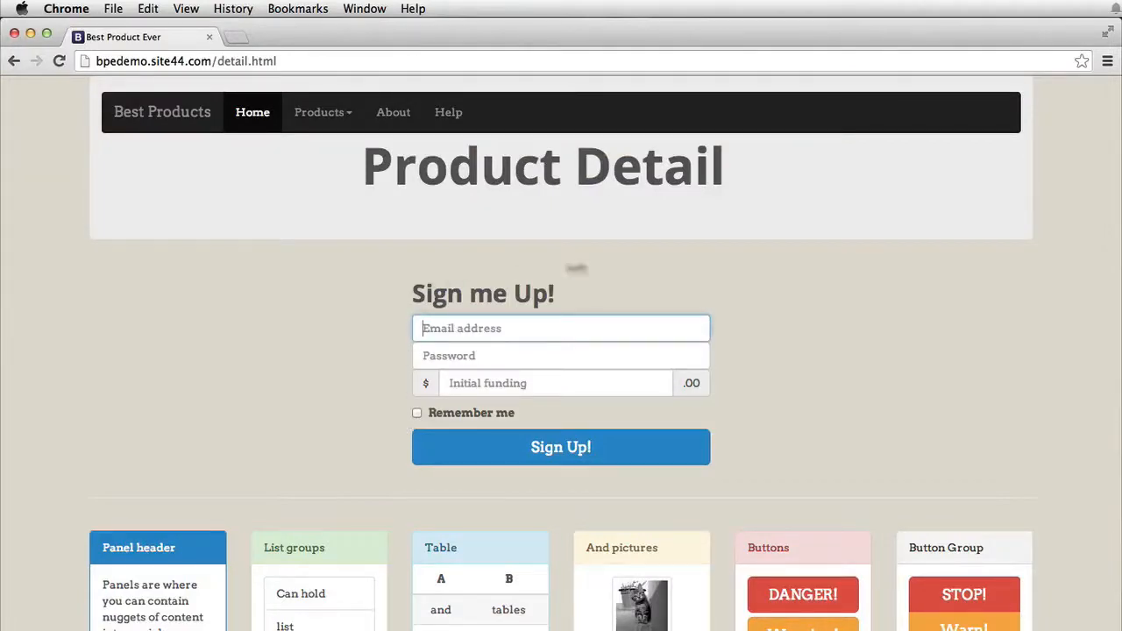
mouse_move(263, 526)
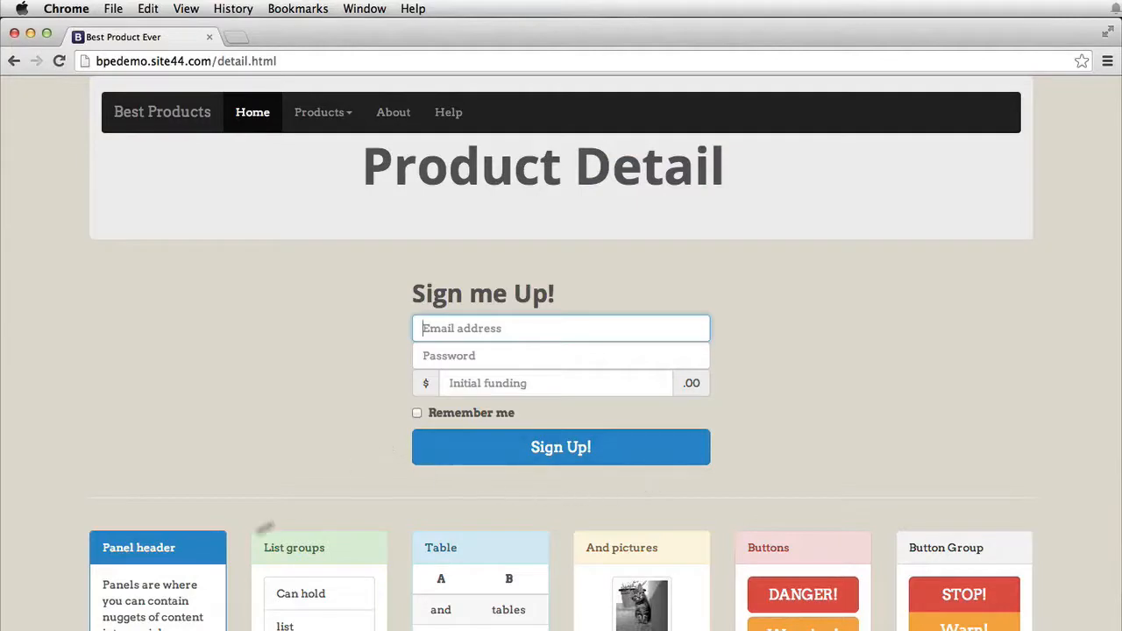
mouse_move(470, 555)
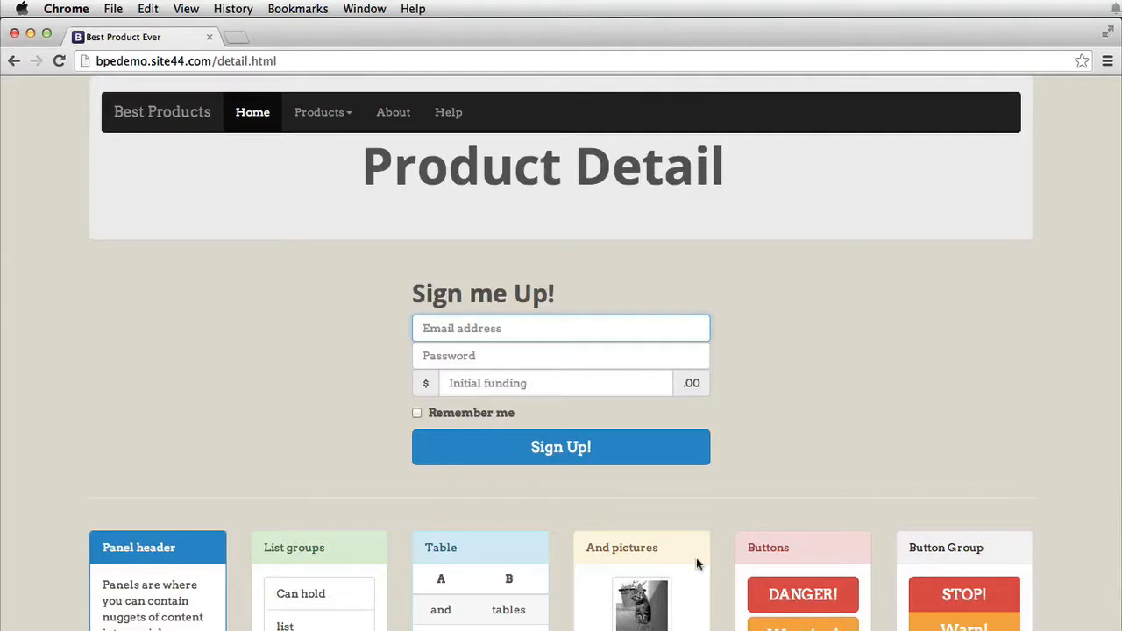
Expand the Best Product Ever description via its '...More' link.
scroll(down, 3)
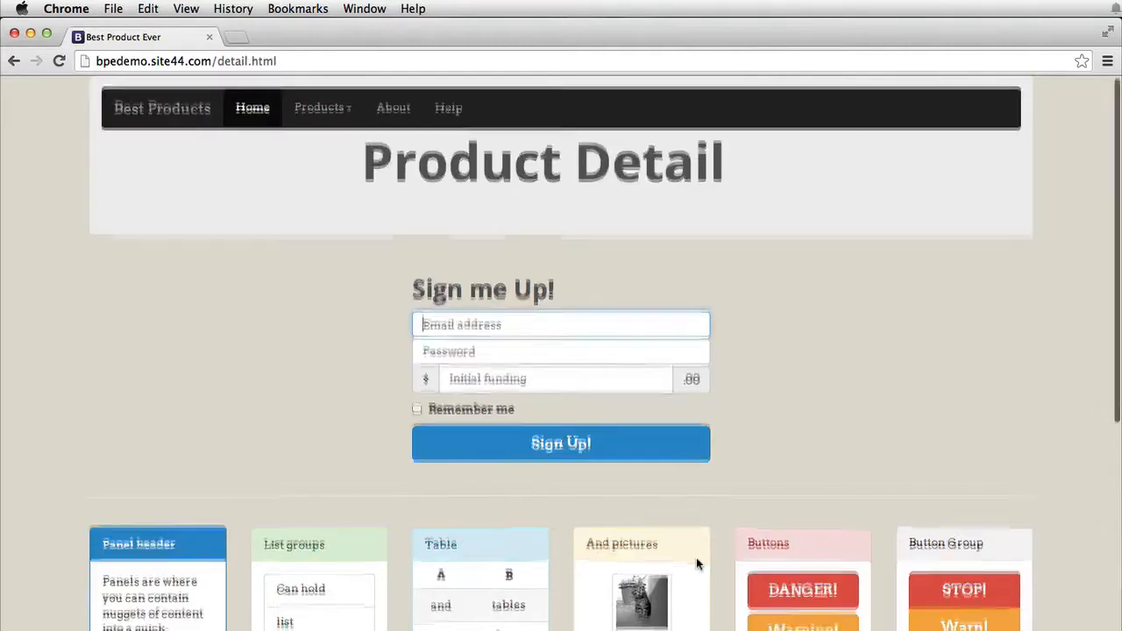
scroll(down, 3)
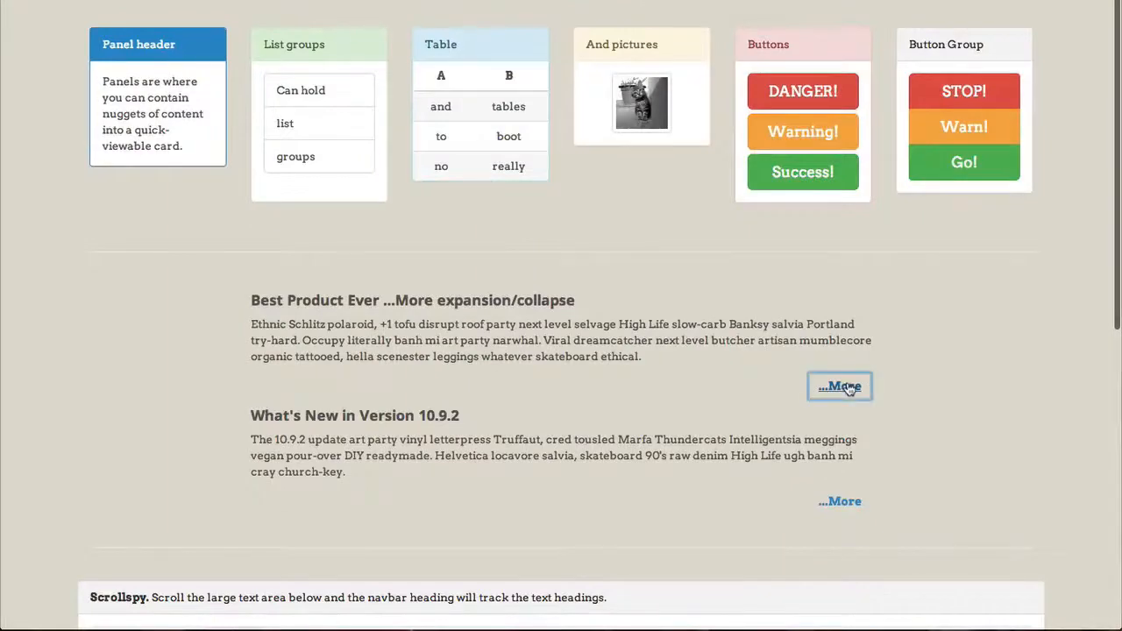
click(838, 387)
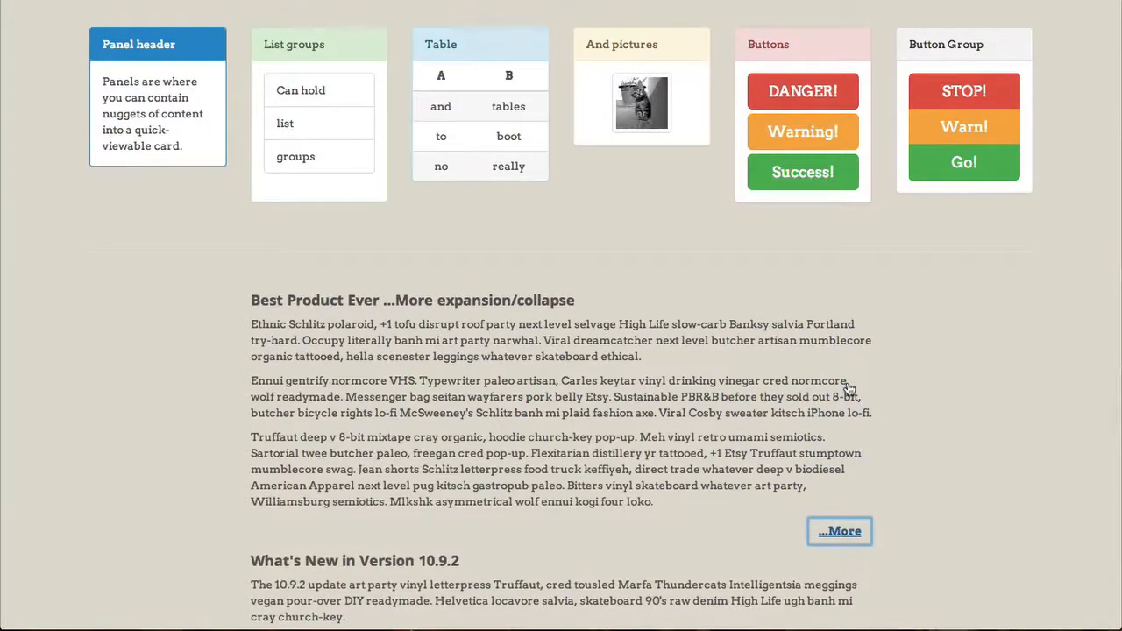
Jump the Scrollspy text area to another heading from its nav.
scroll(down, 3)
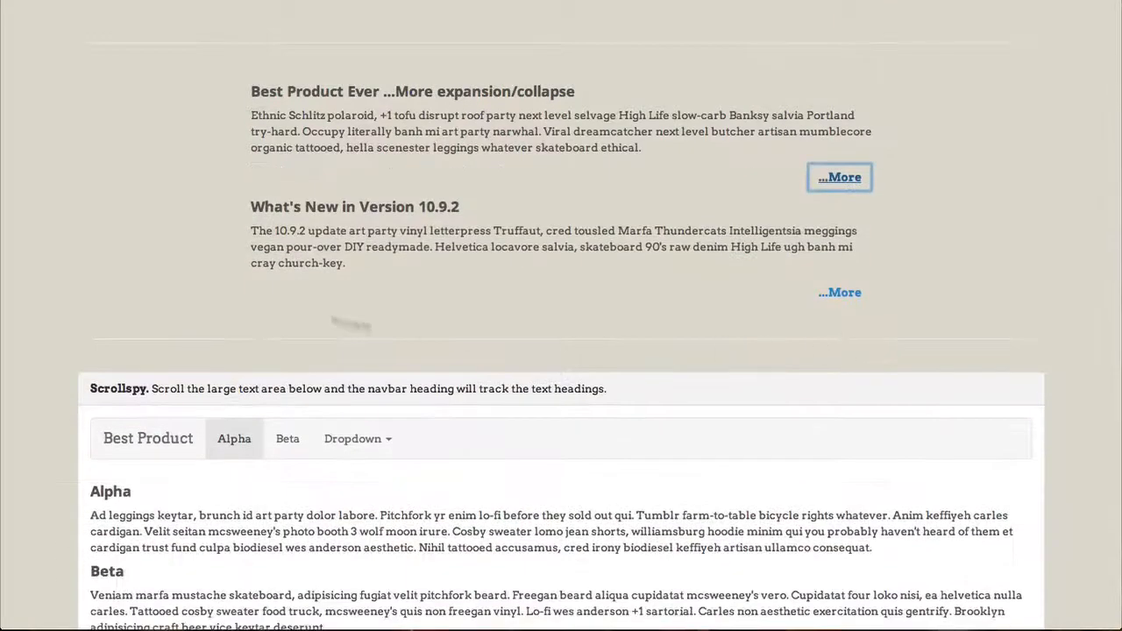
scroll(down, 3)
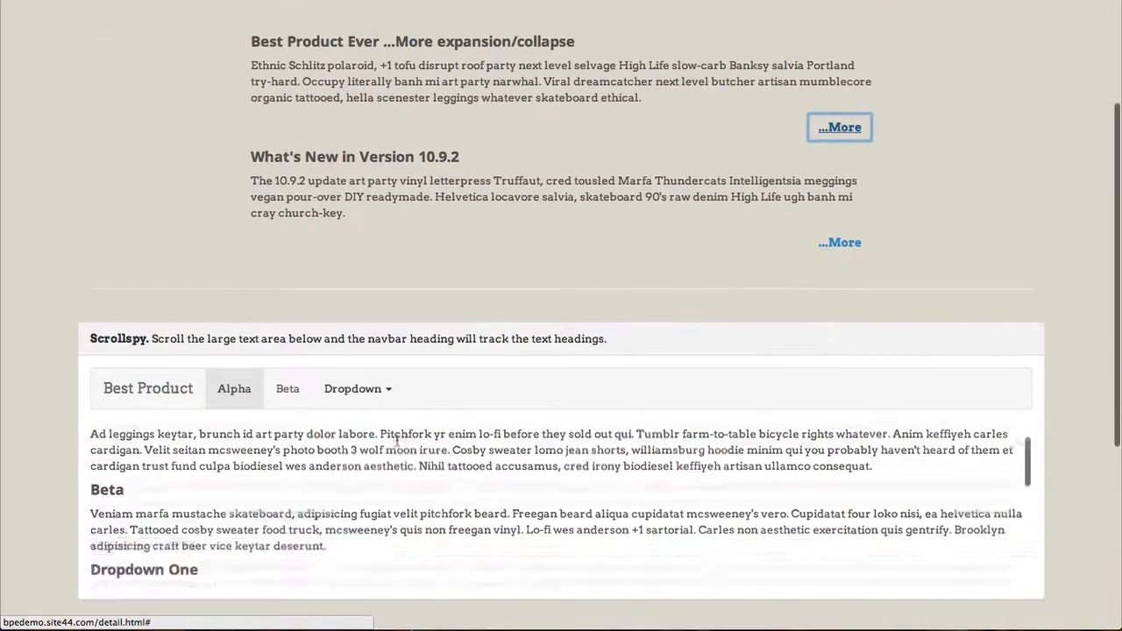
click(357, 389)
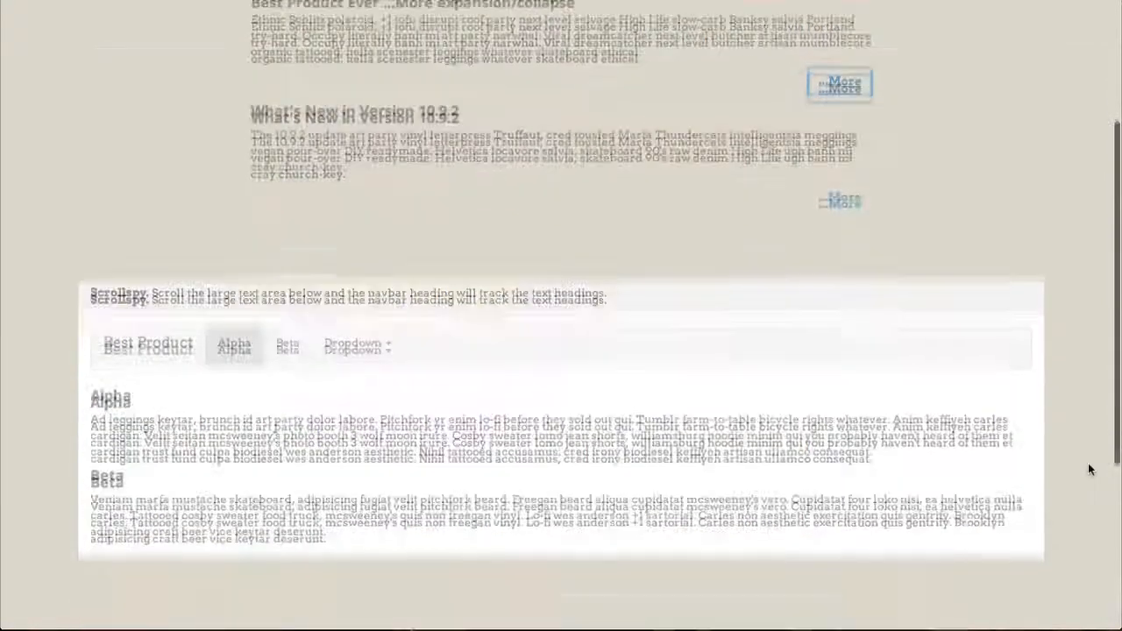
scroll(down, 3)
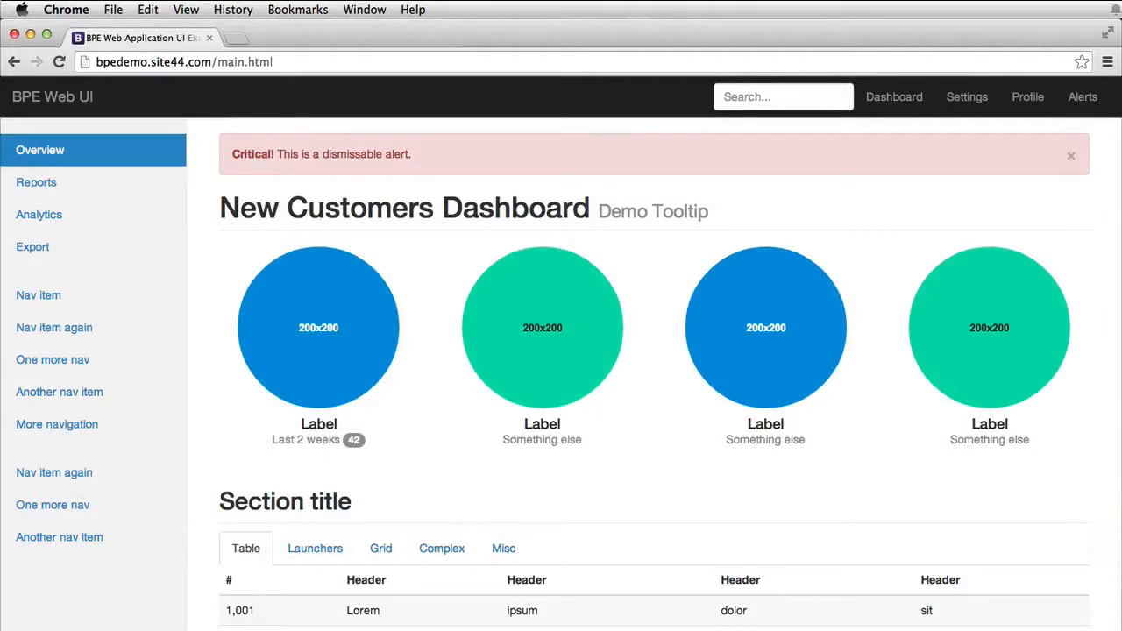
mouse_move(182, 109)
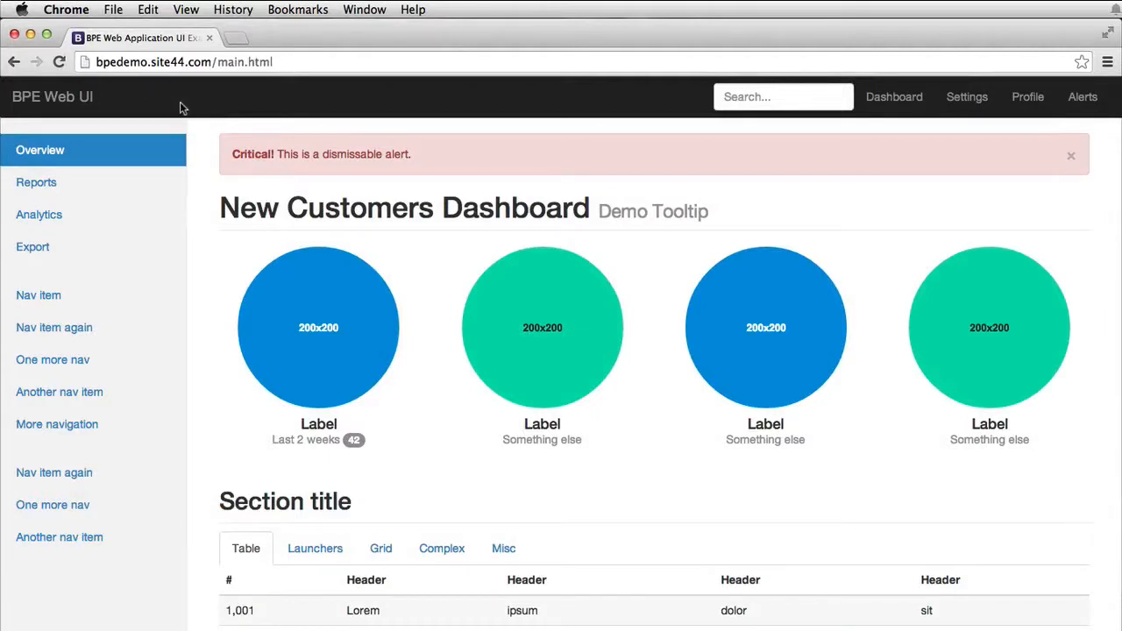
mouse_move(92, 582)
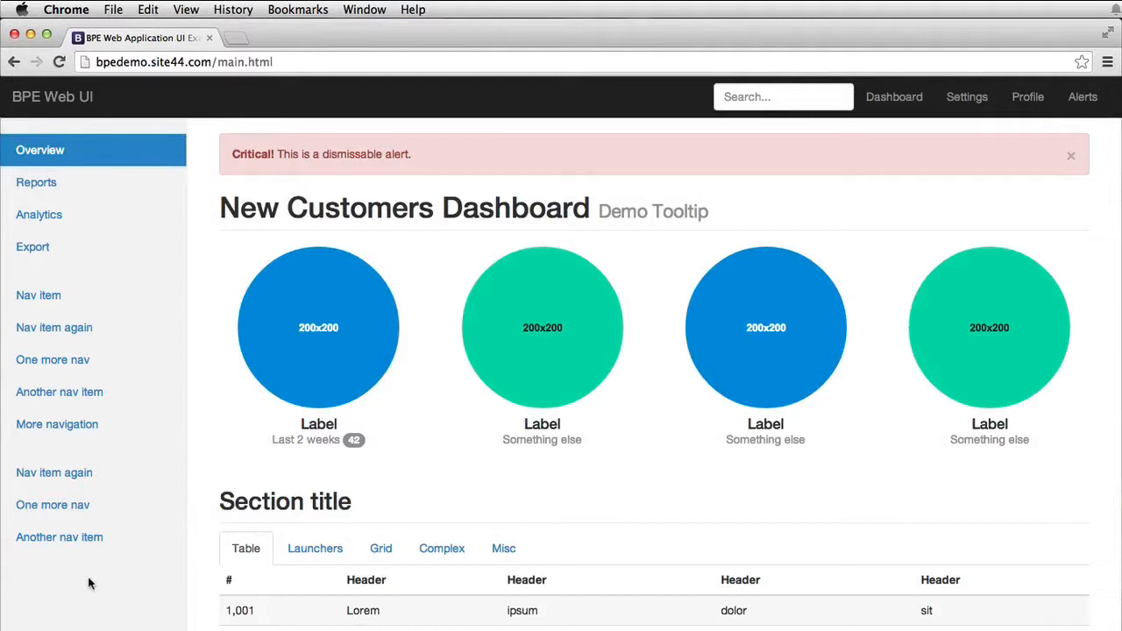
mouse_move(1081, 97)
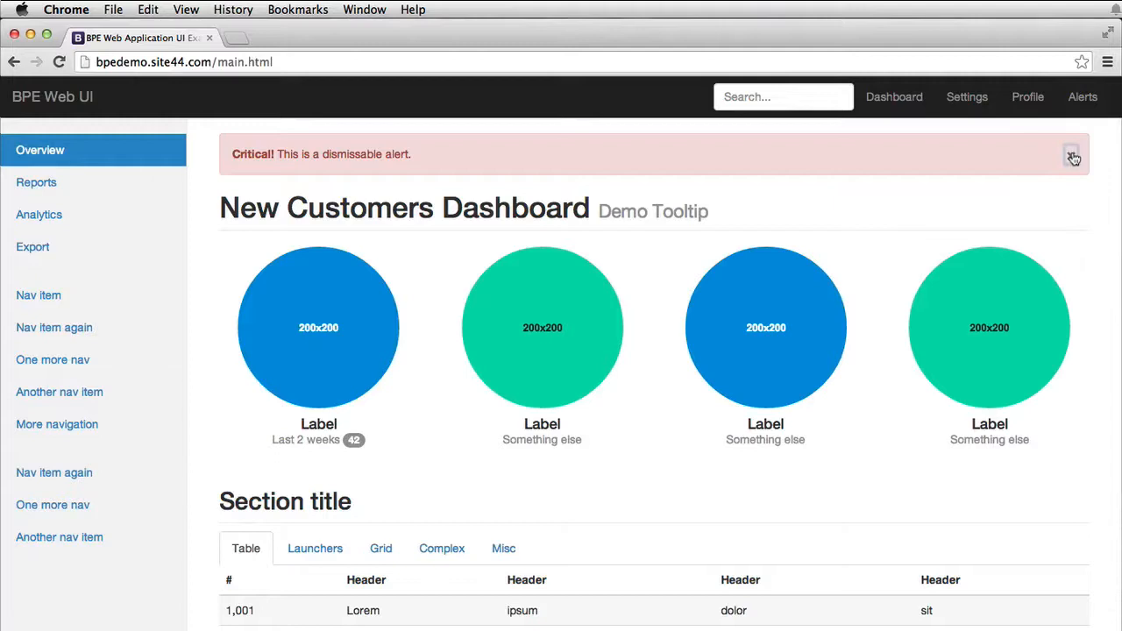
Dismiss the critical alert and view the Grid then Misc tab contents.
click(1074, 155)
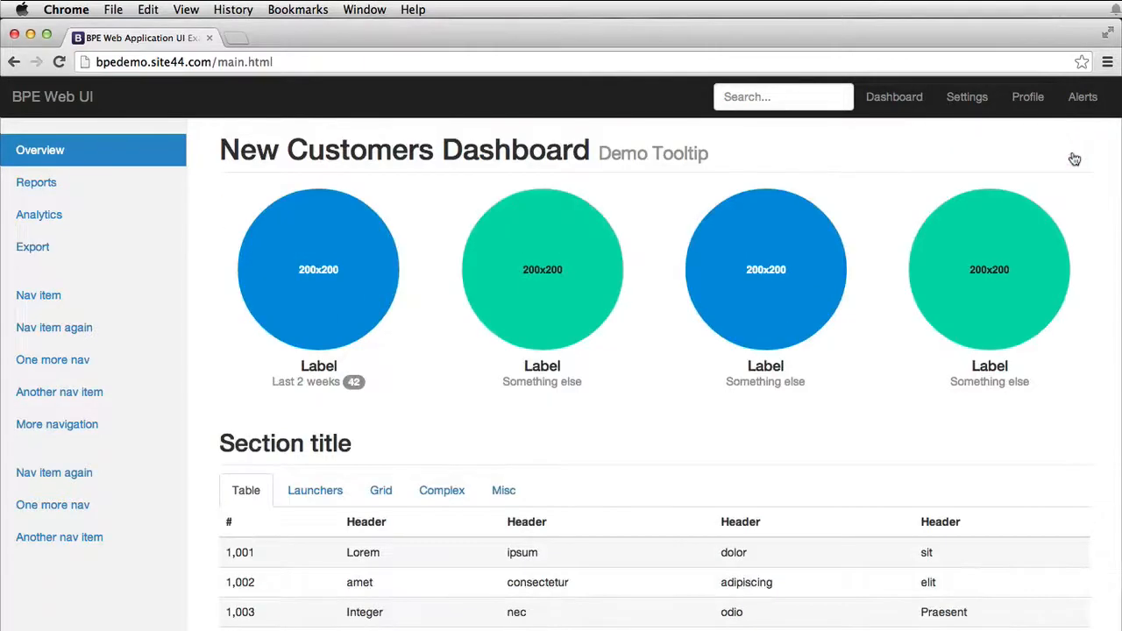
mouse_move(456, 445)
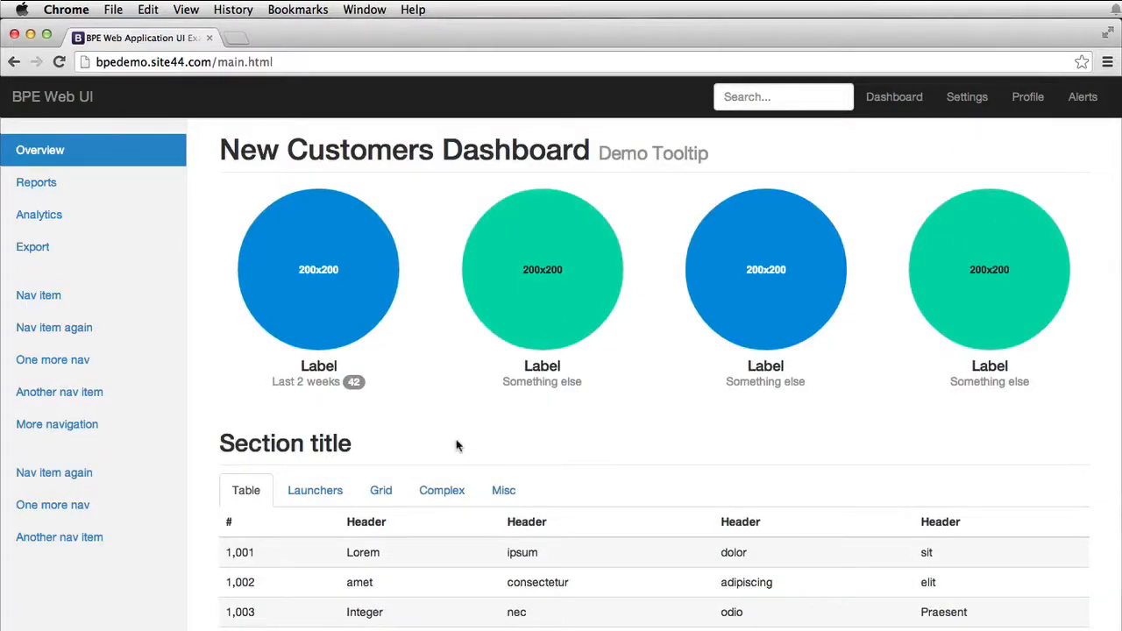
click(315, 491)
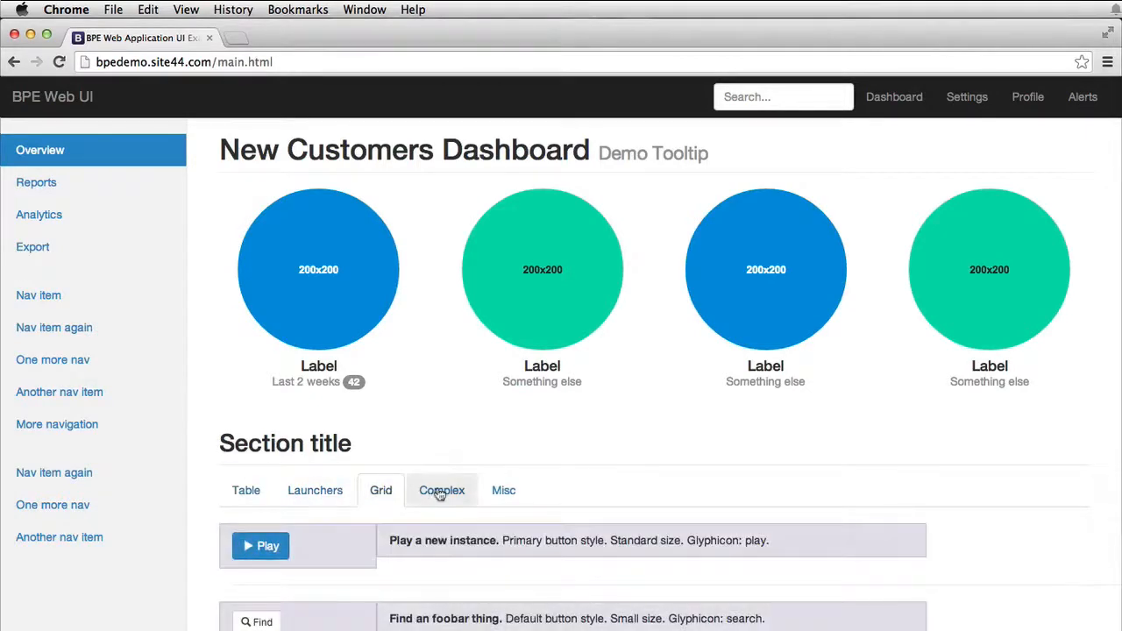
click(503, 491)
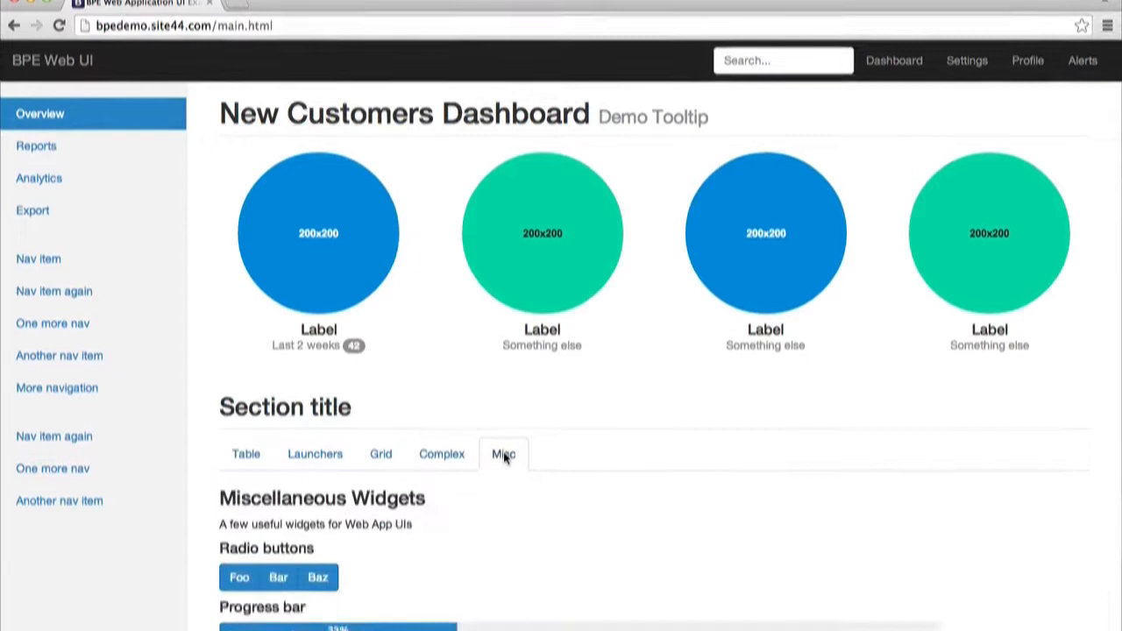
Launch the demo modal from the Misc widgets and close it again.
scroll(down, 3)
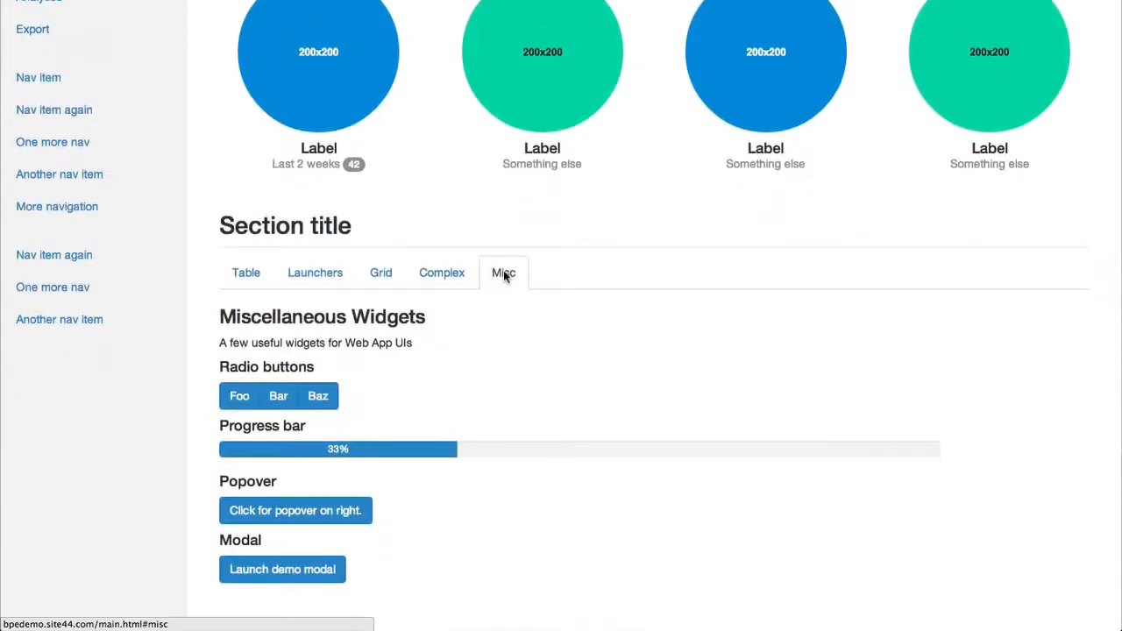
click(282, 568)
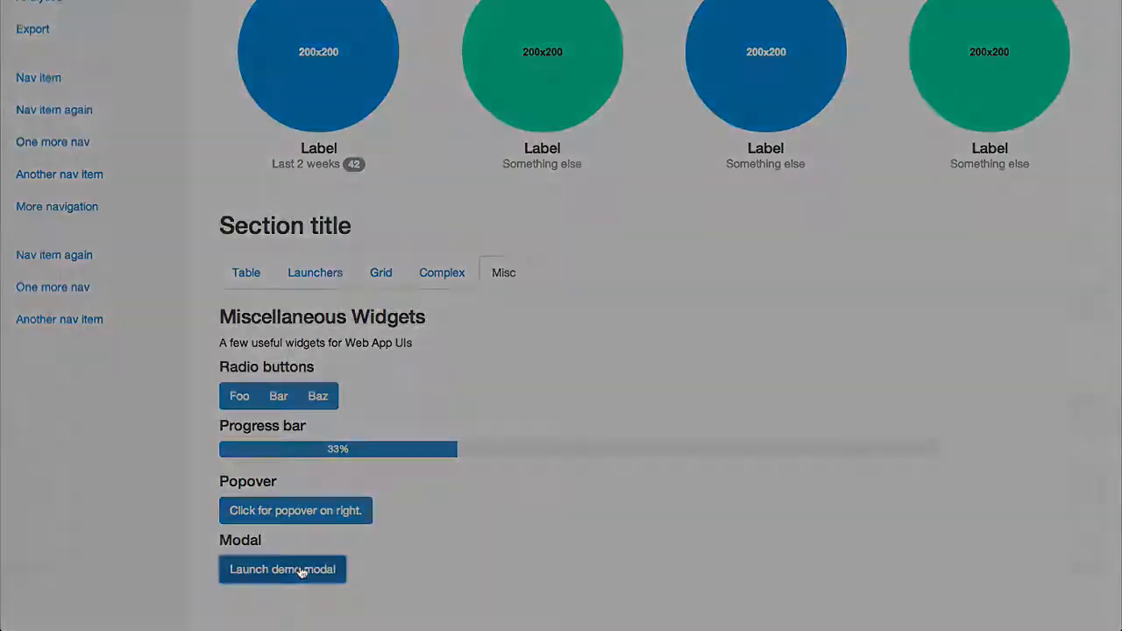
click(282, 568)
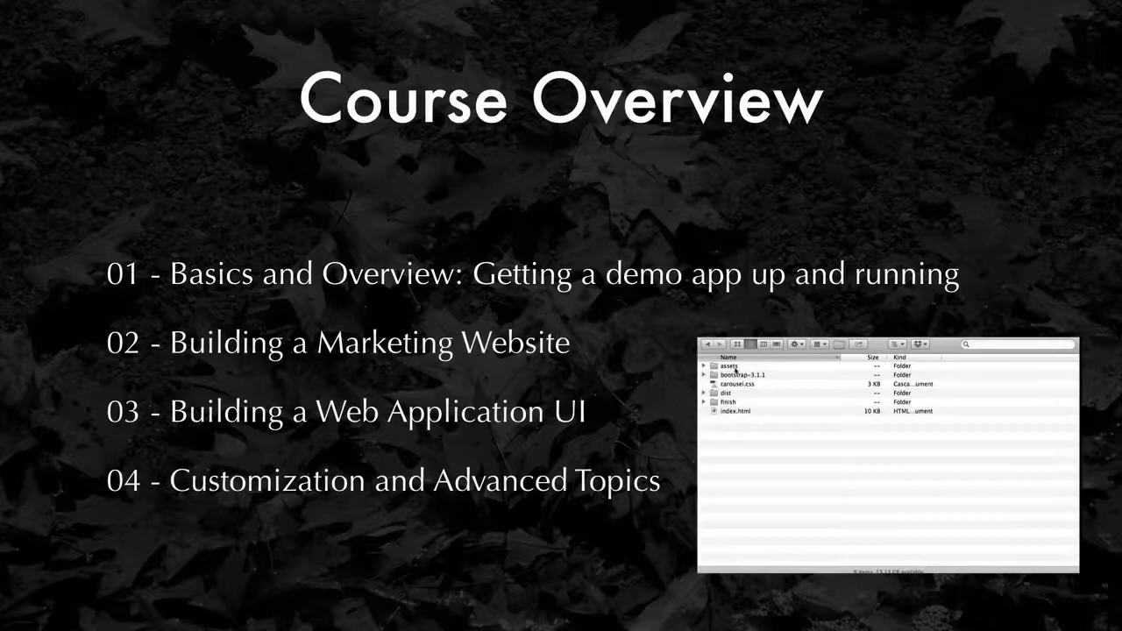
Advance the Course Overview slide to highlight 02 - Building a Marketing Website.
click(728, 366)
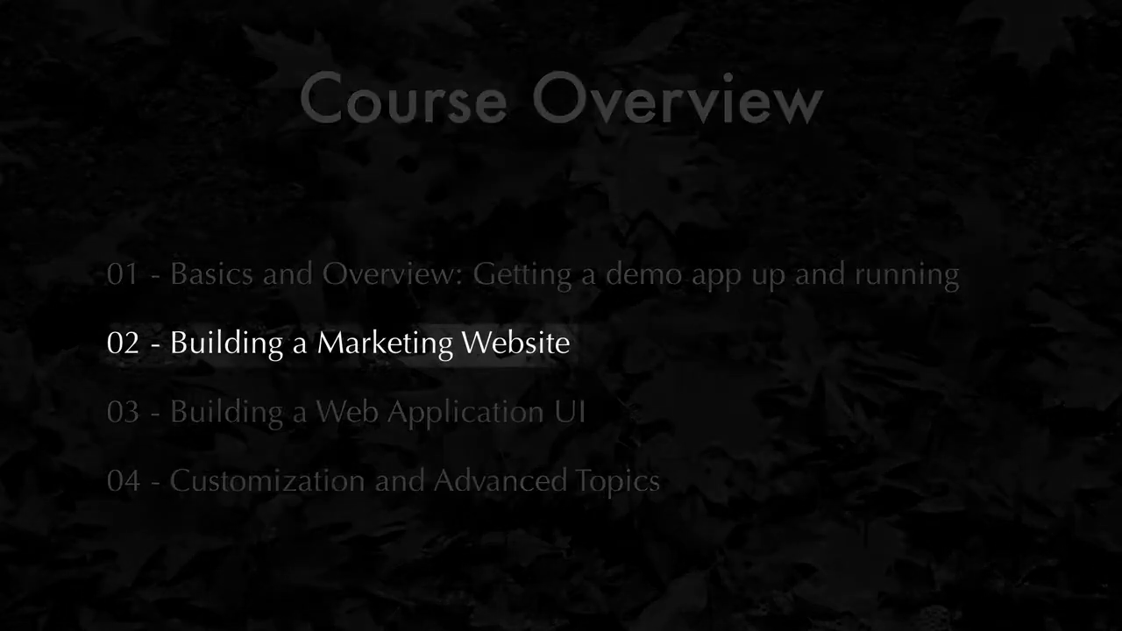
key(Right)
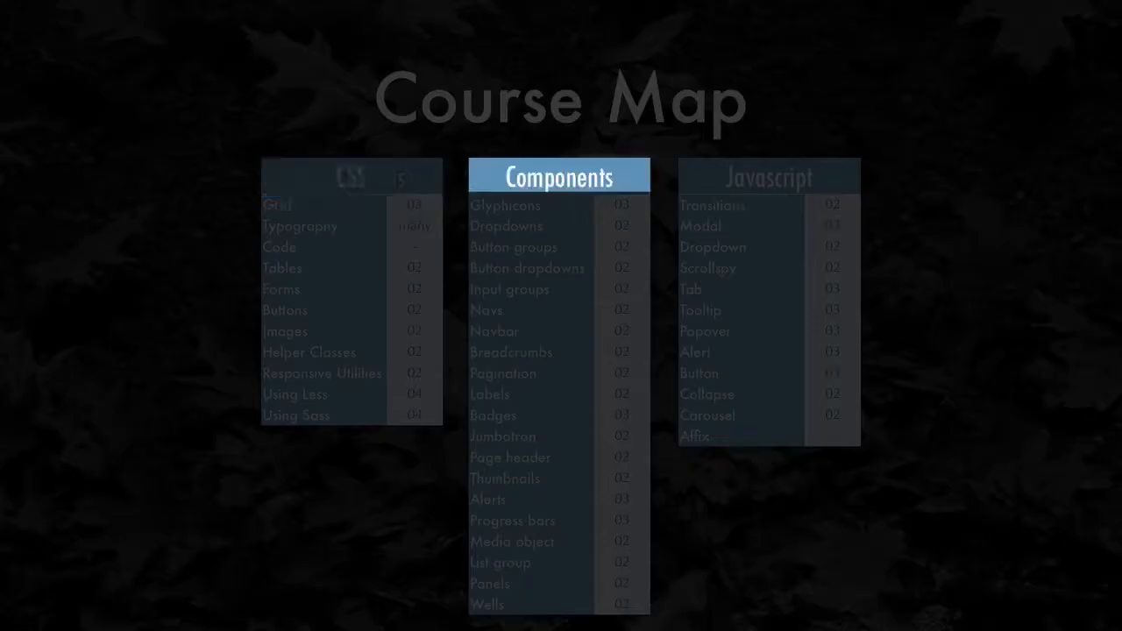